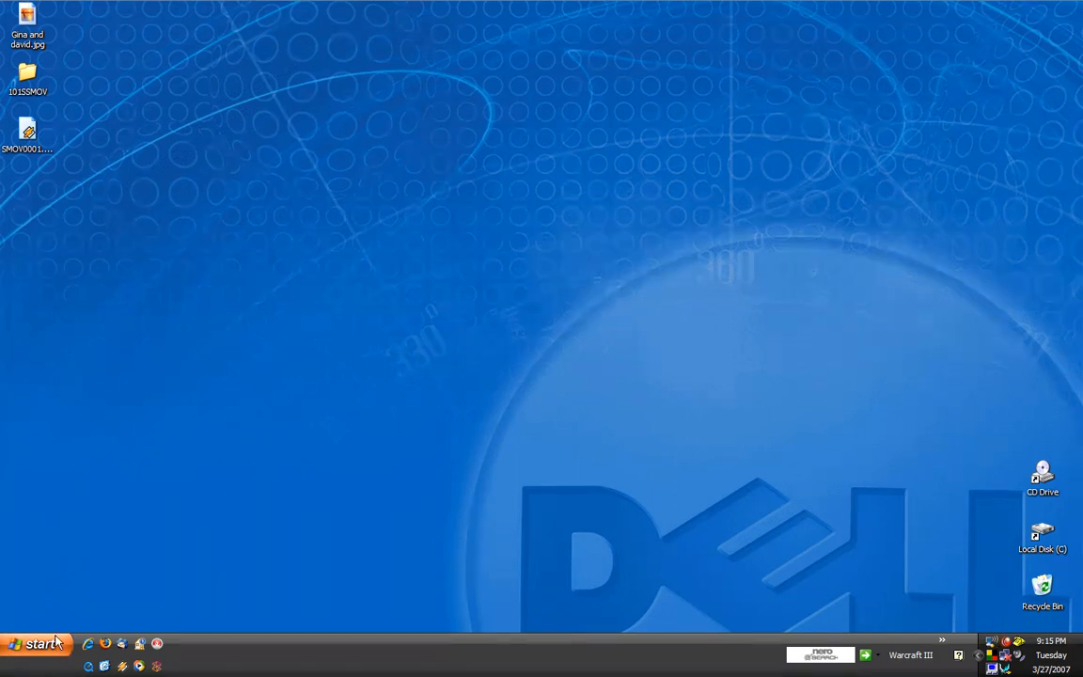
- Show the full All Programs list from the Windows XP Start menu
click(34, 644)
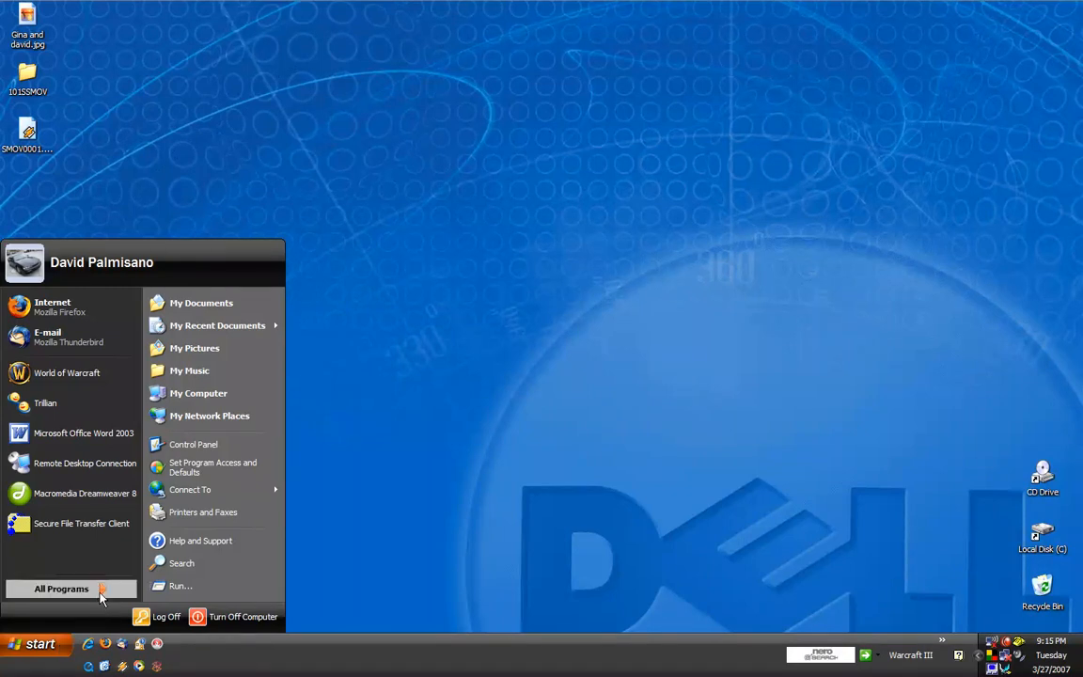
click(61, 589)
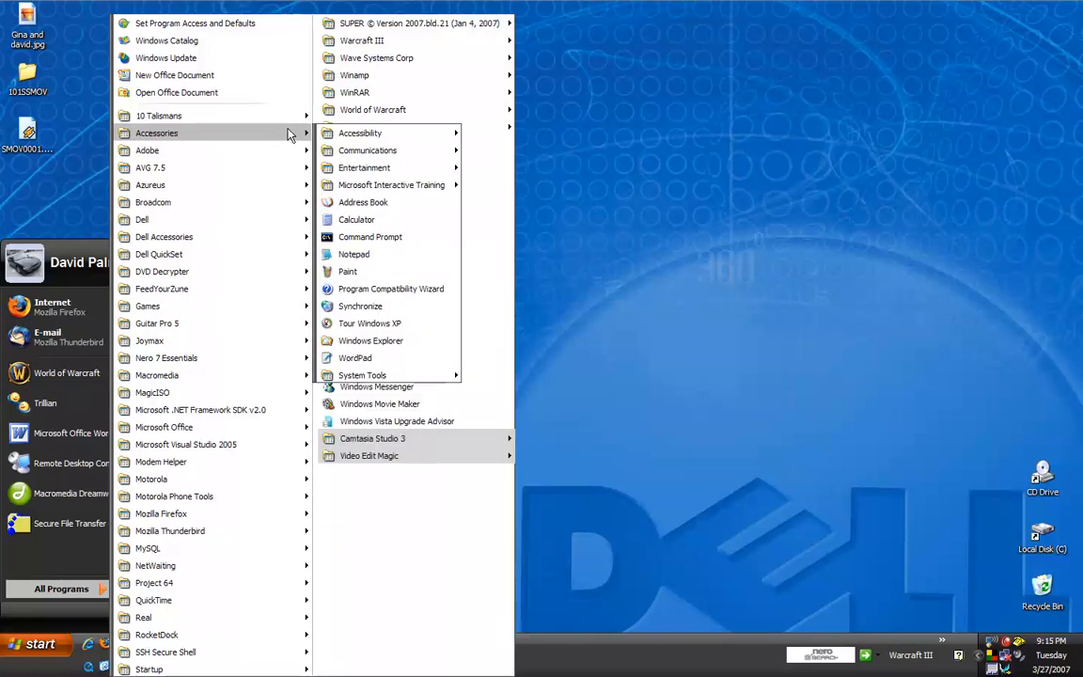
mouse_move(367, 150)
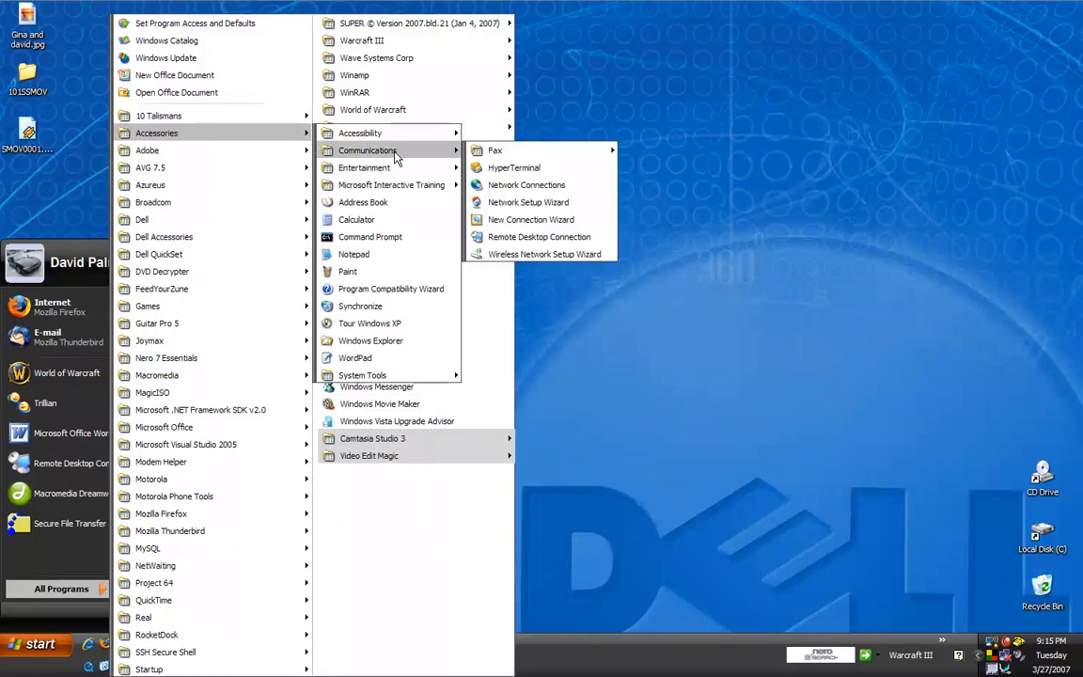
mouse_move(530, 208)
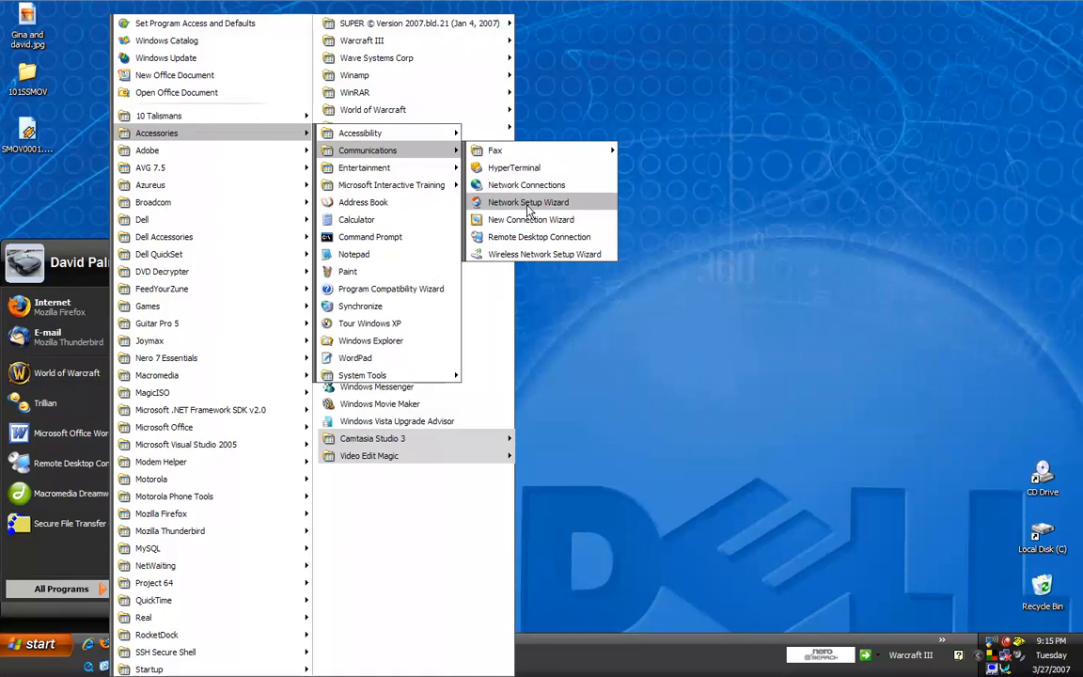
- Launch Remote Desktop Connection, enter computer 192.168.1.7, and clear the user name and domain
click(523, 202)
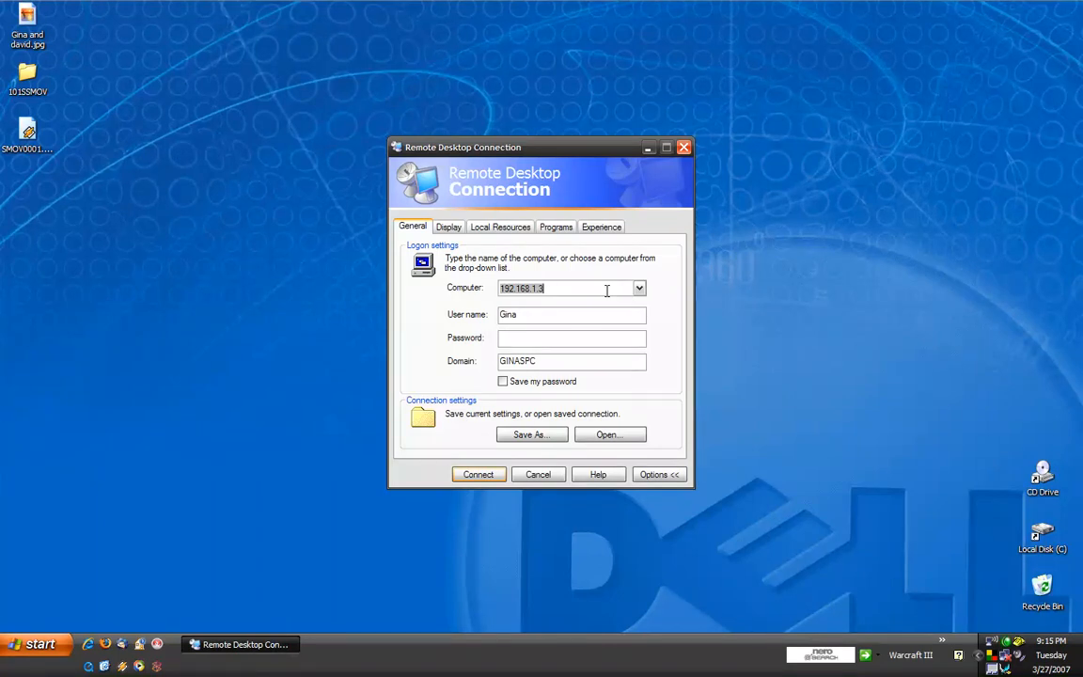
click(638, 288)
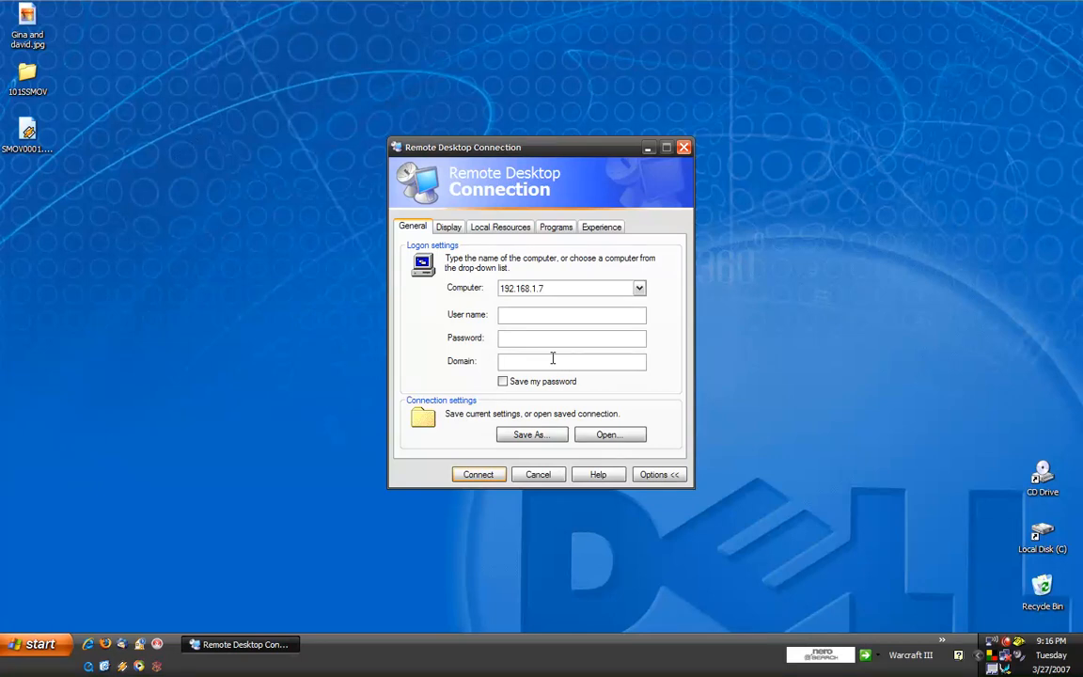
click(571, 361)
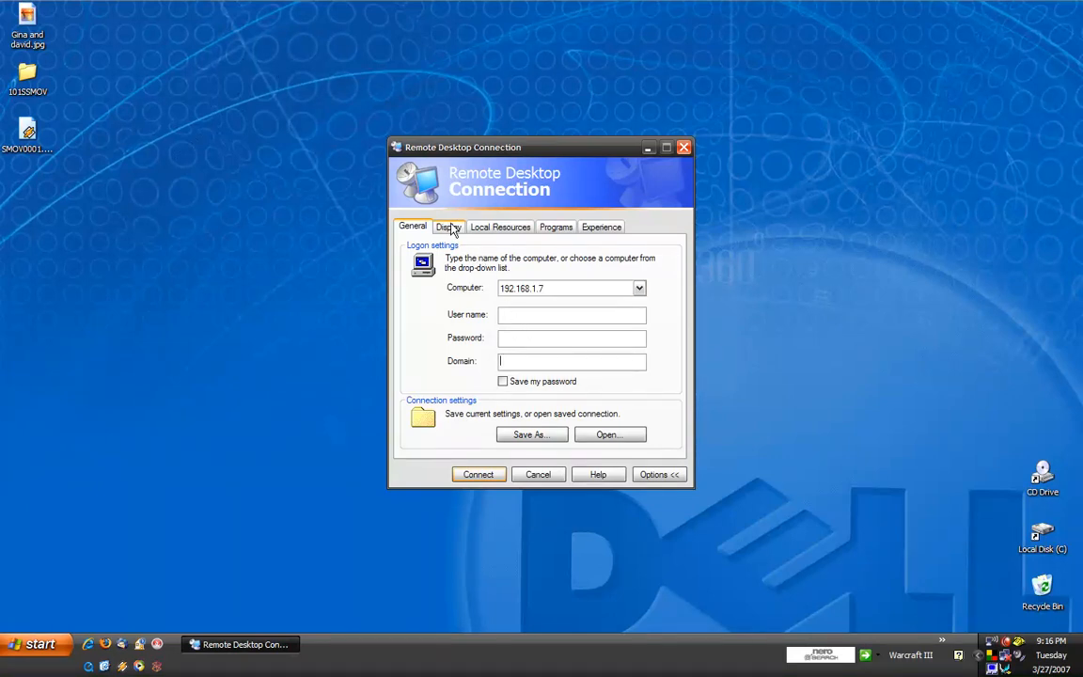
mouse_move(601, 232)
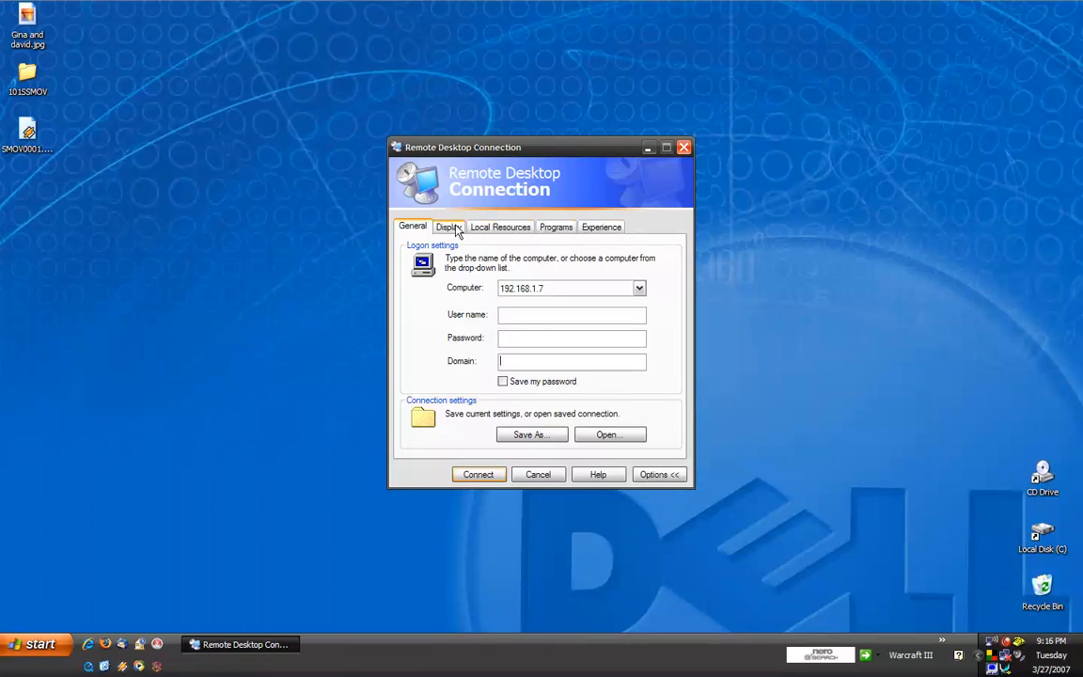
click(449, 227)
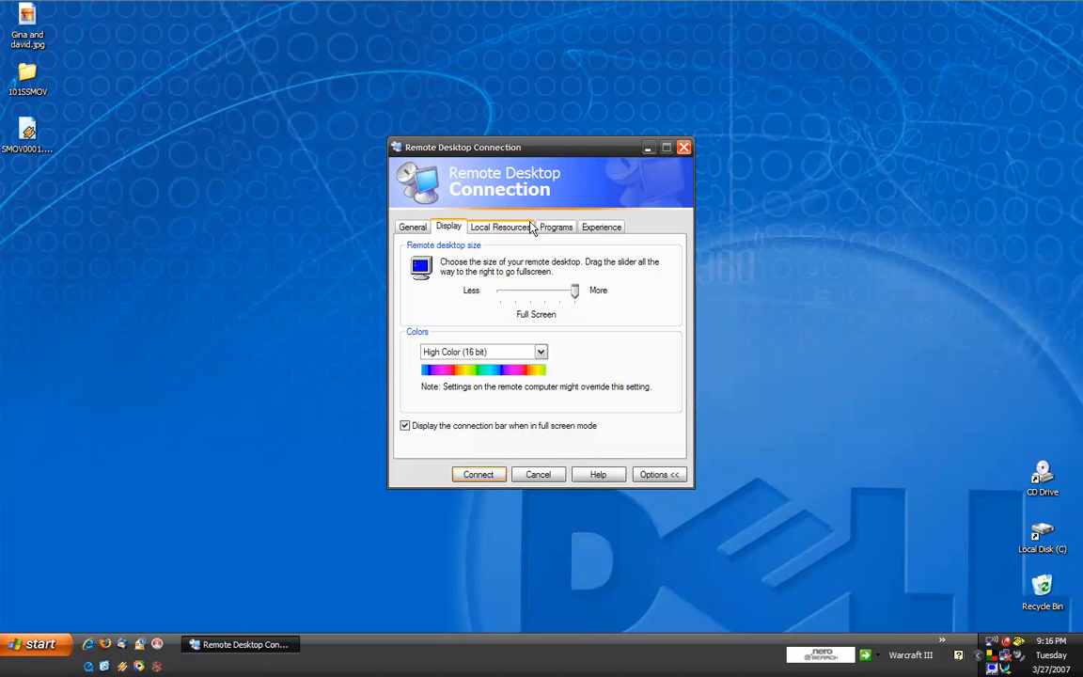
click(501, 227)
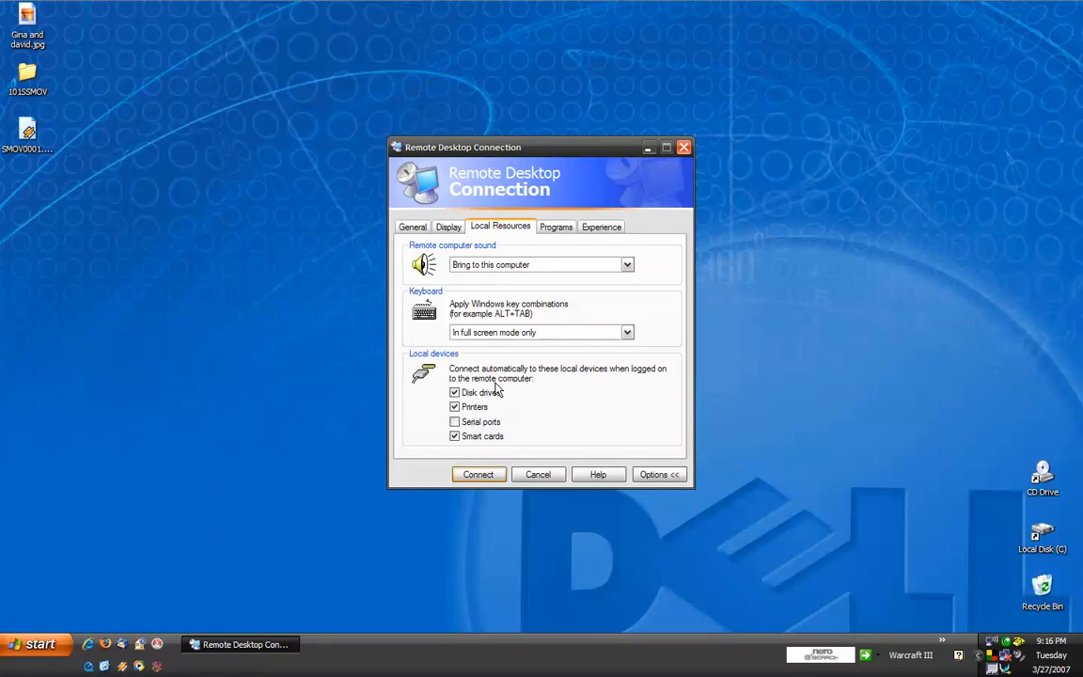
mouse_move(548, 390)
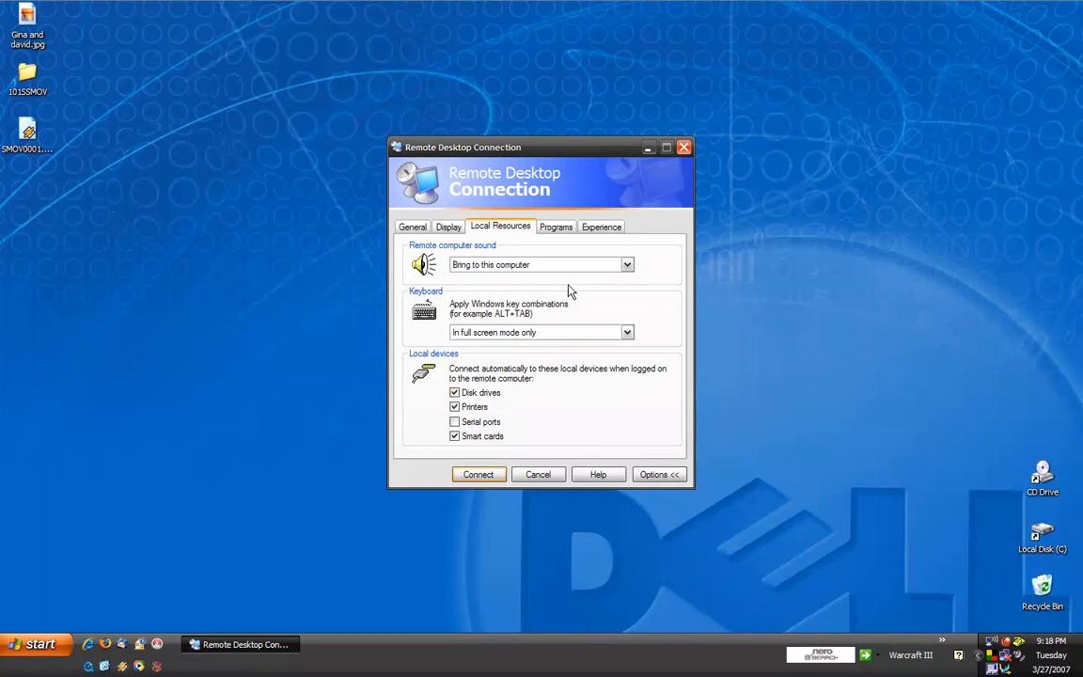
click(555, 227)
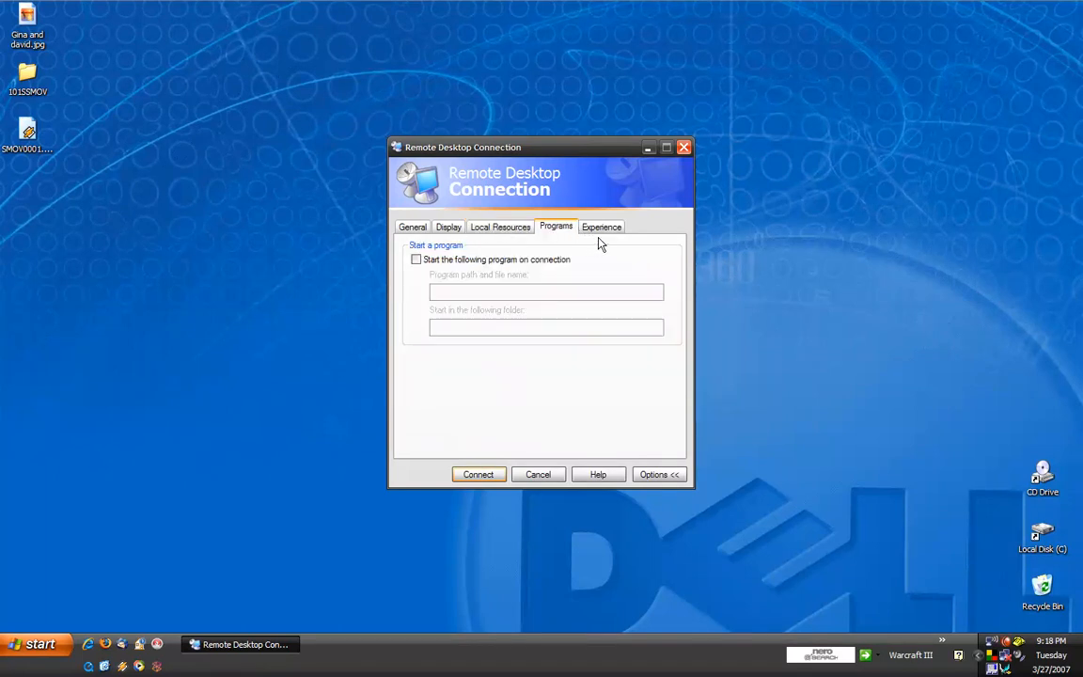
click(601, 226)
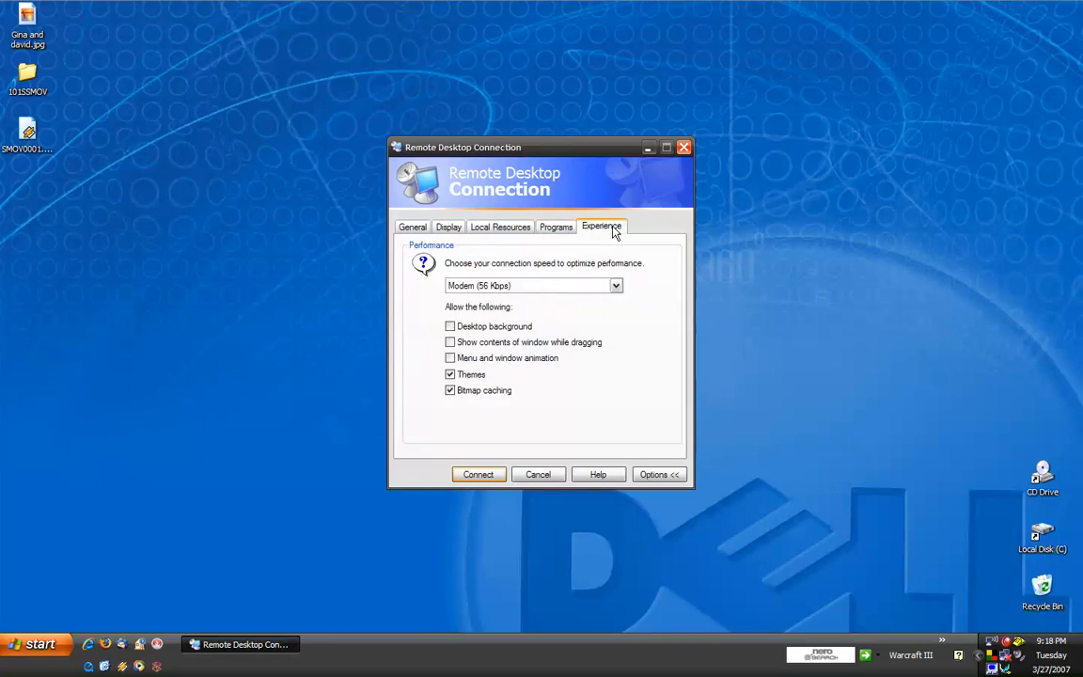
mouse_move(618, 275)
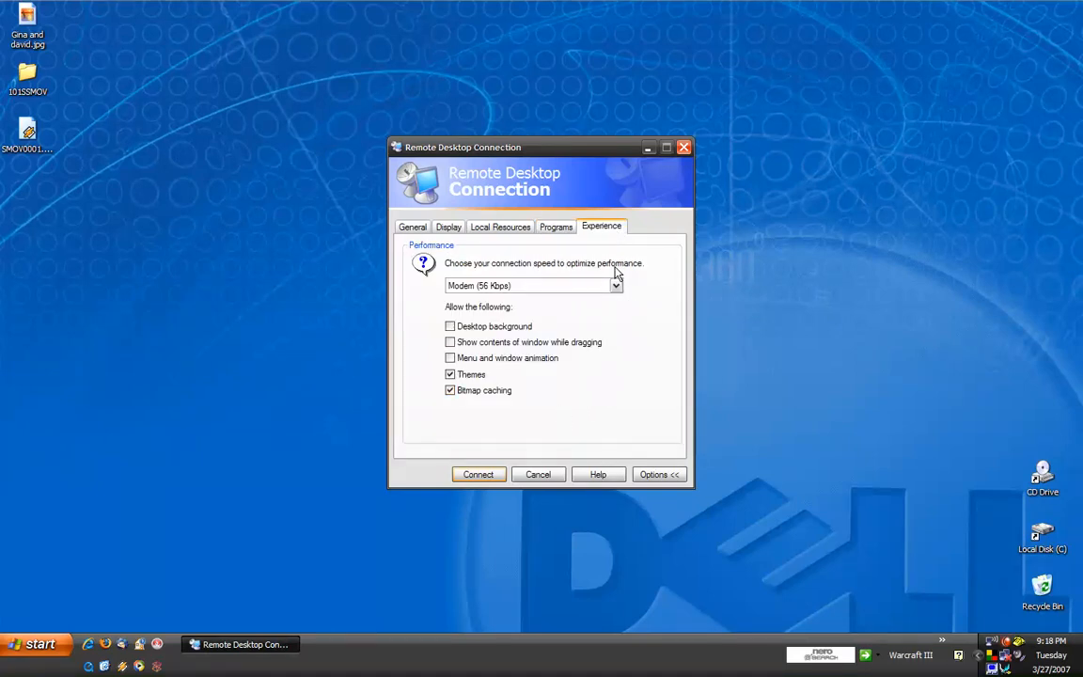
mouse_move(503, 305)
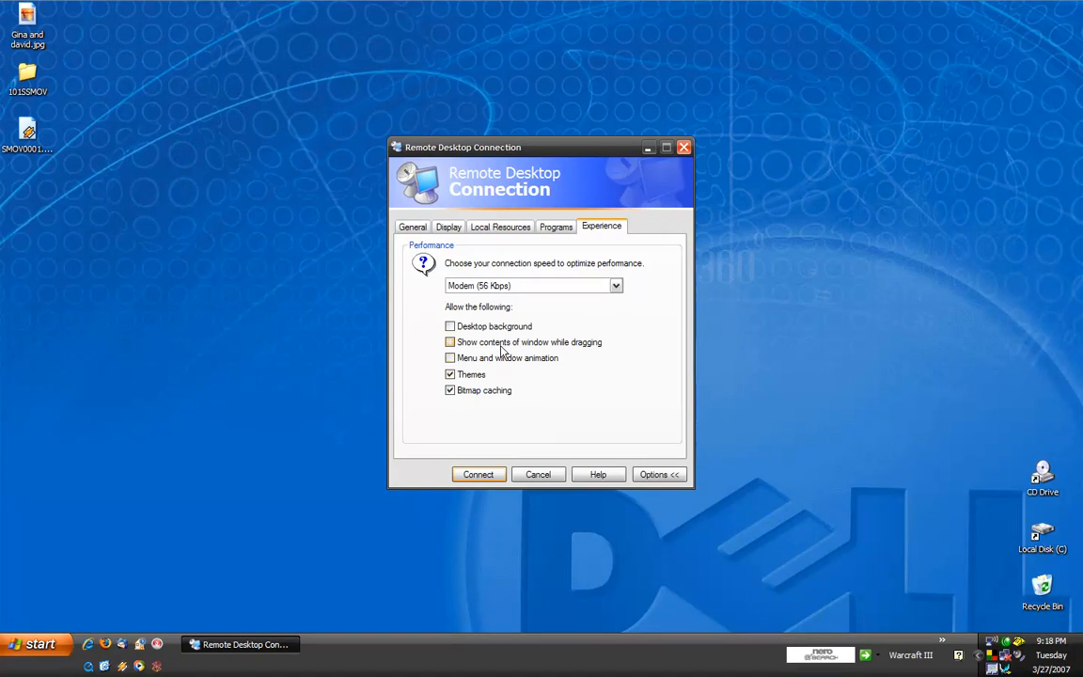
click(412, 225)
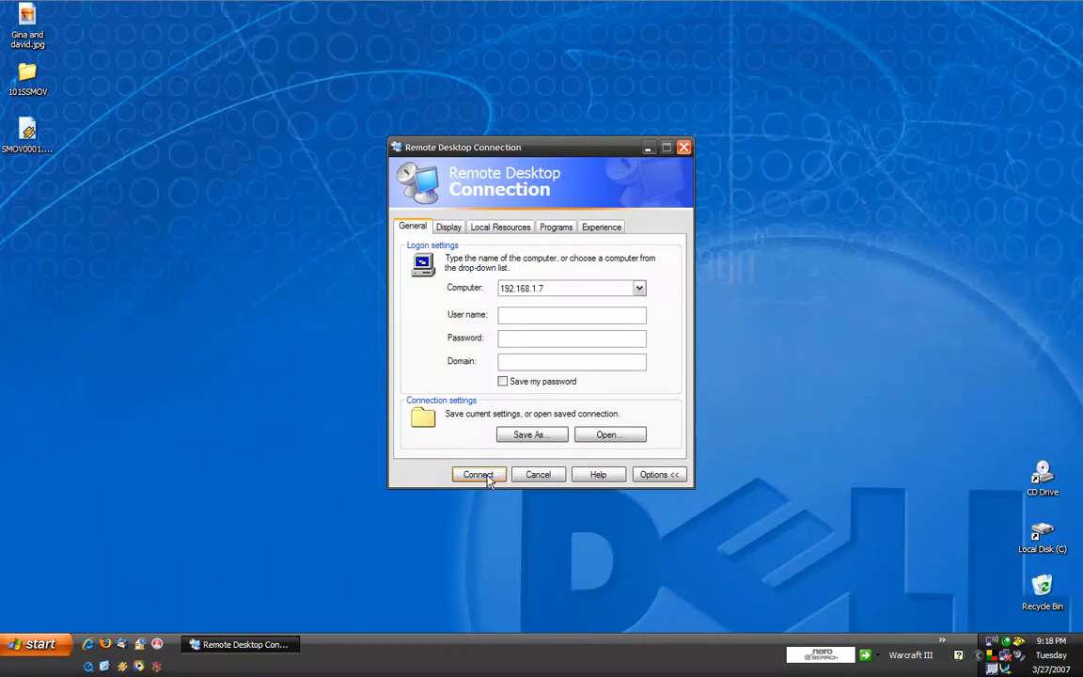
- Start connecting to 192.168.1.7 and accept sharing disk drives with the remote computer
click(479, 474)
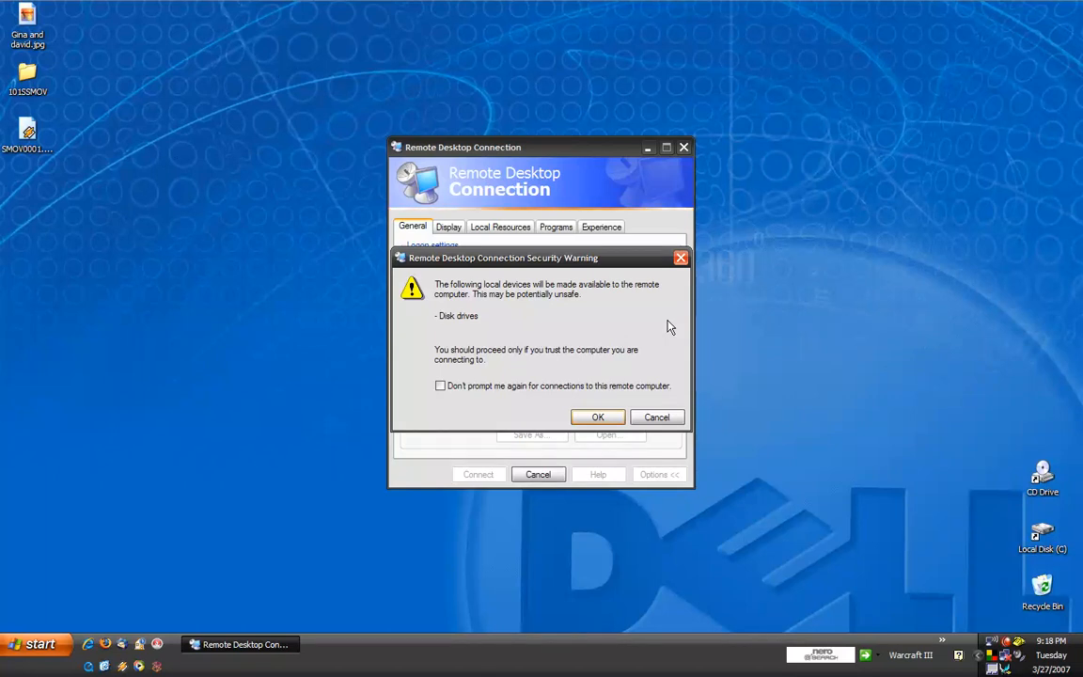
mouse_move(643, 360)
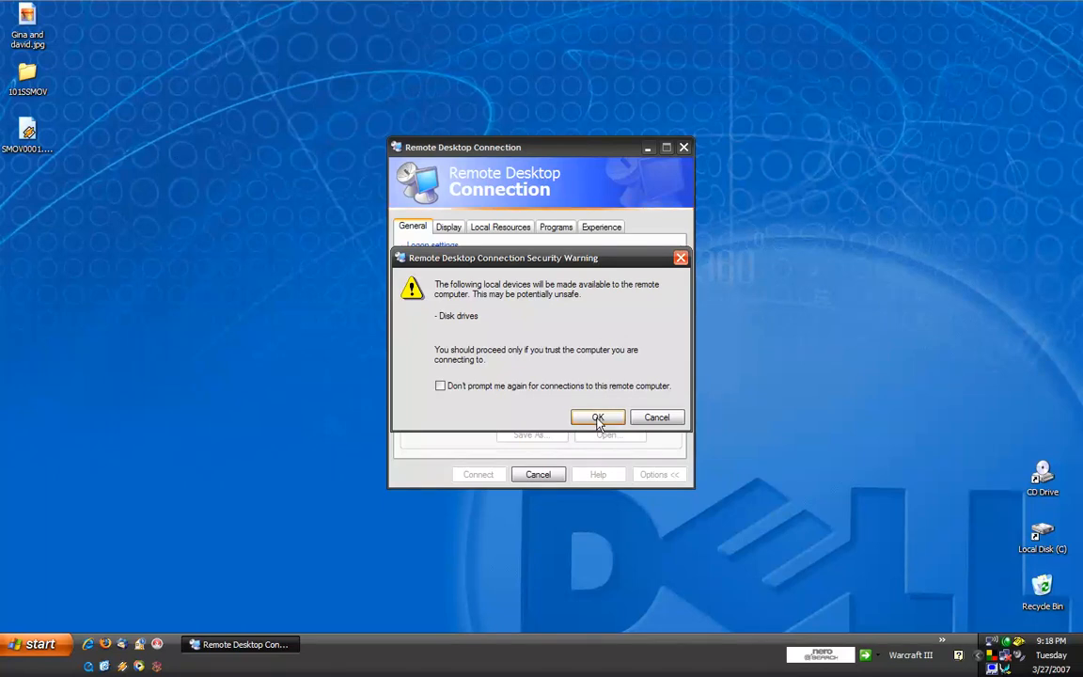
click(597, 417)
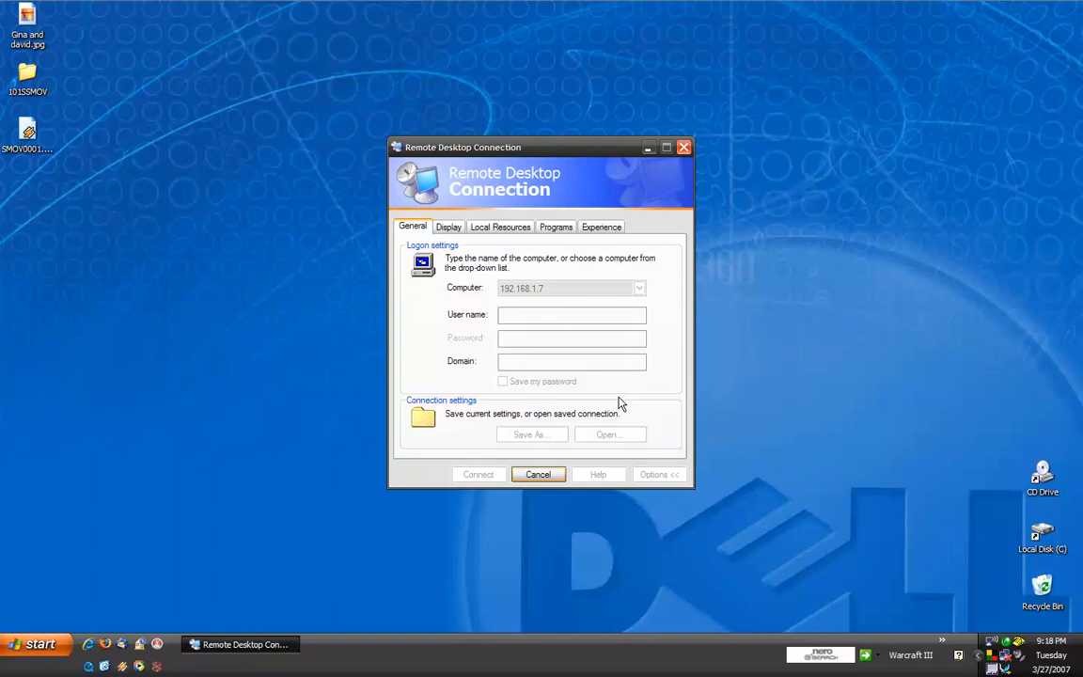
- Connect to 192.168.1.7 and log on to the remote computer as Gina
click(478, 474)
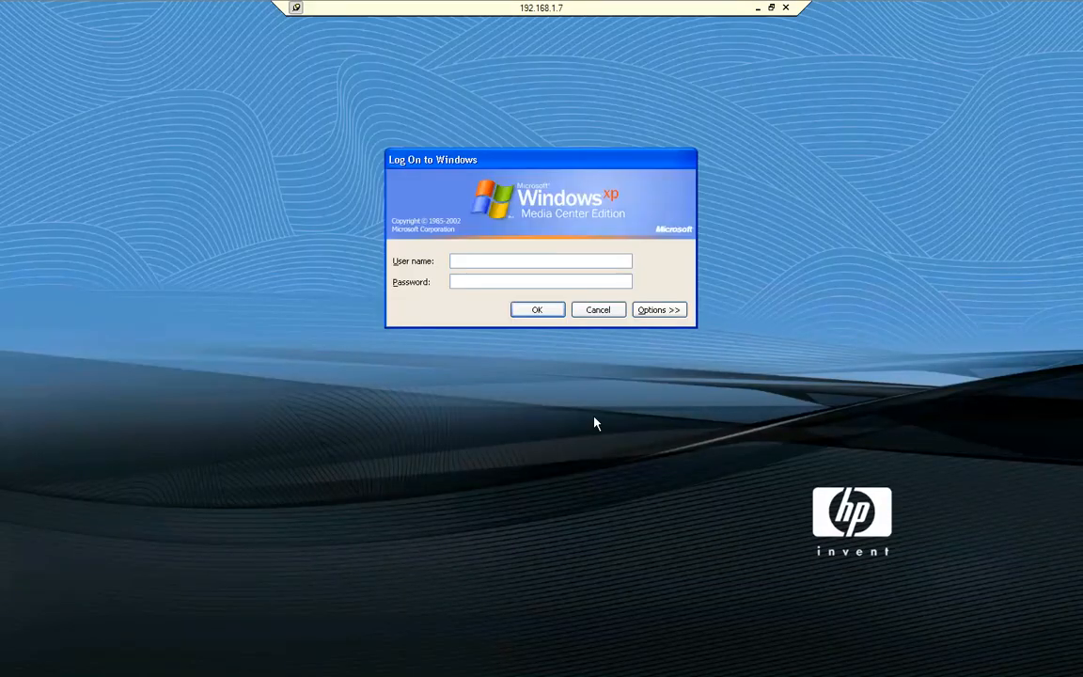
text(Gina)
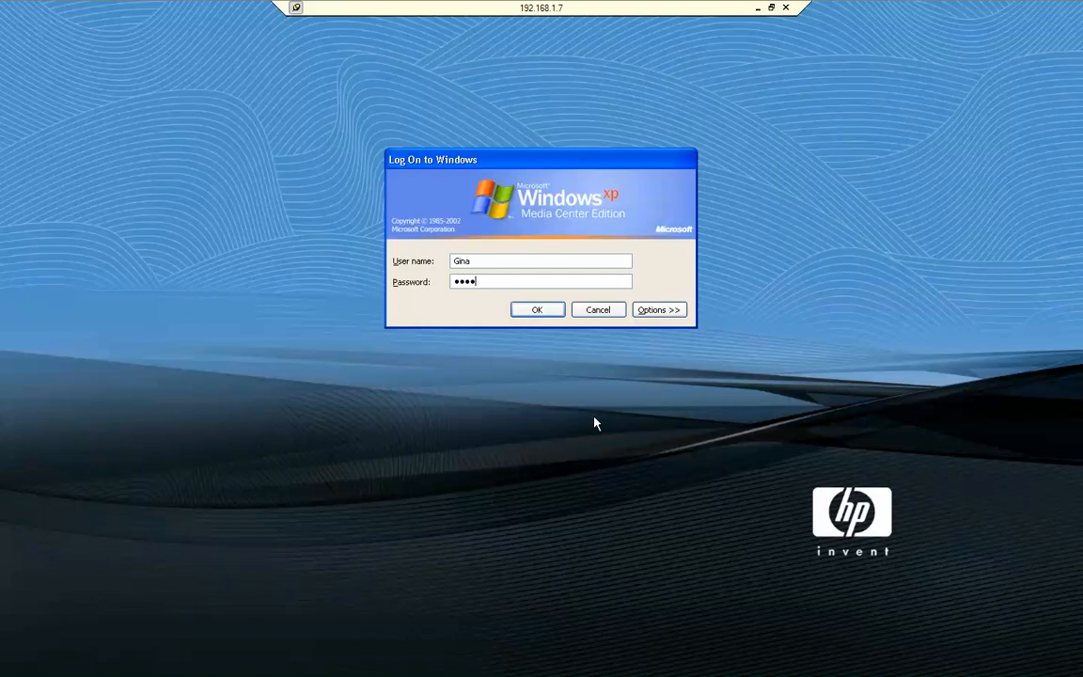
click(537, 309)
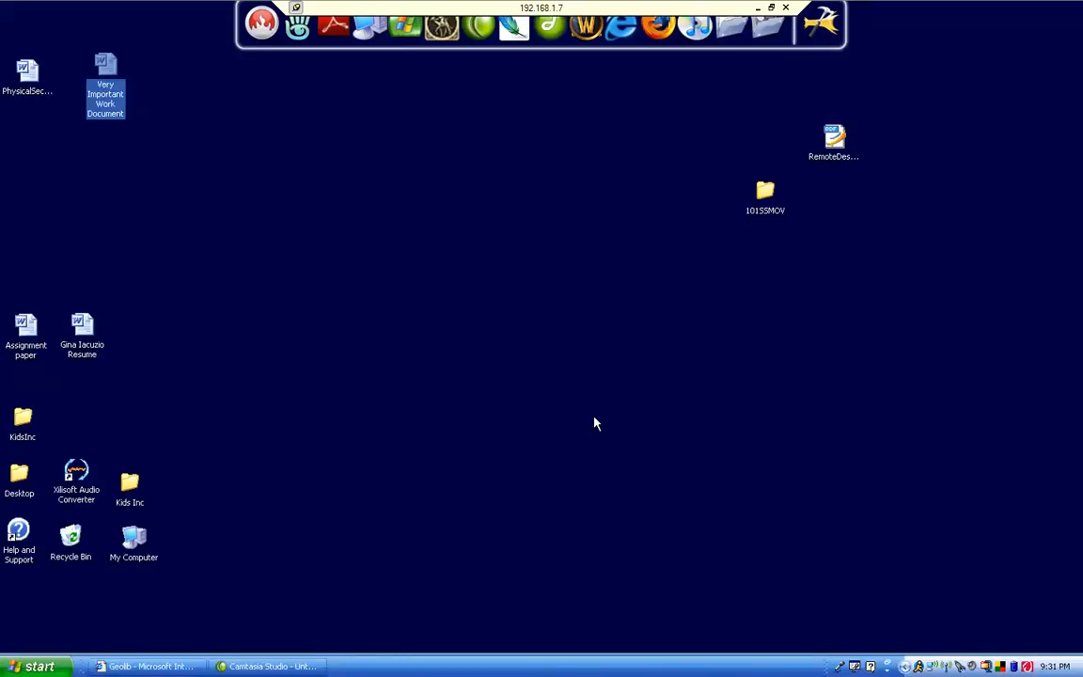
mouse_move(745, 93)
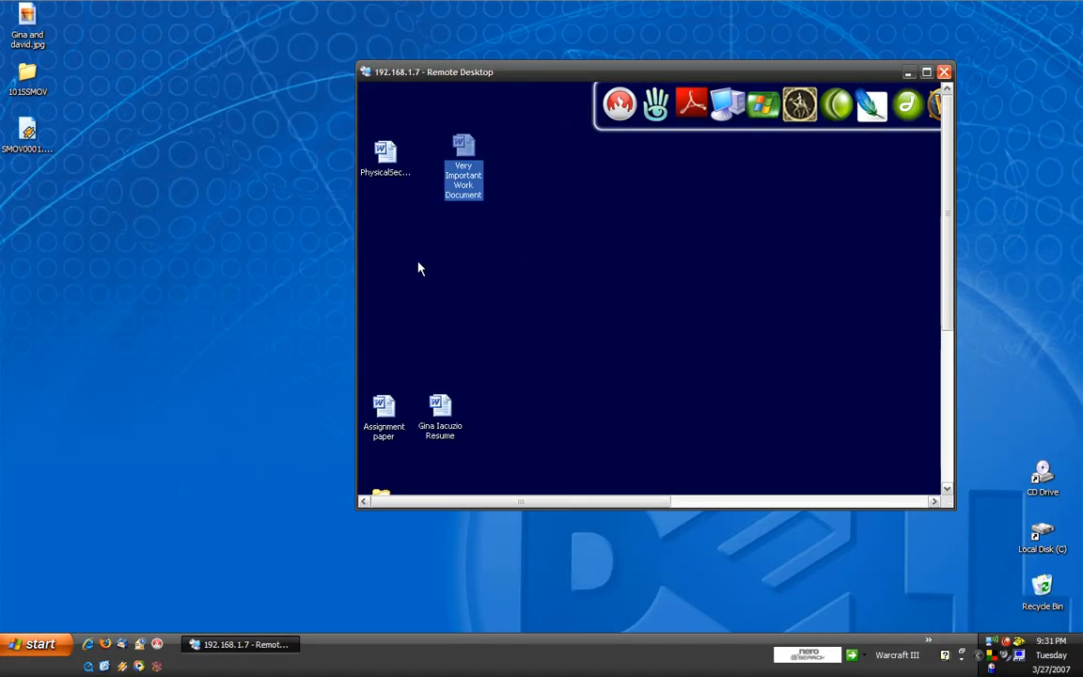
mouse_move(317, 273)
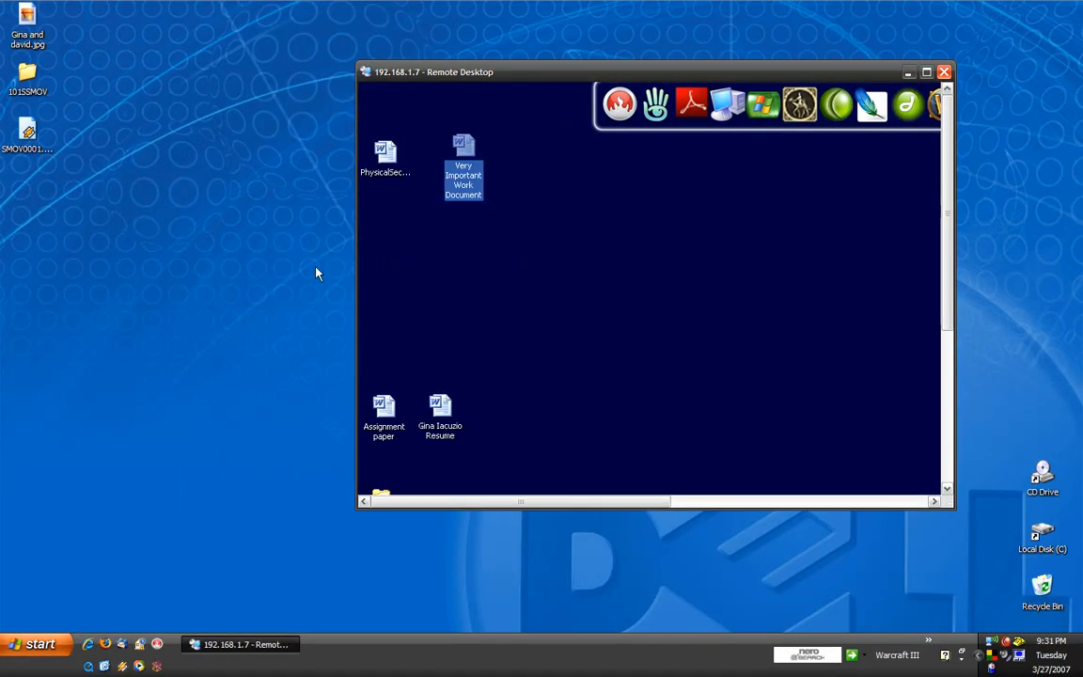
mouse_move(512, 263)
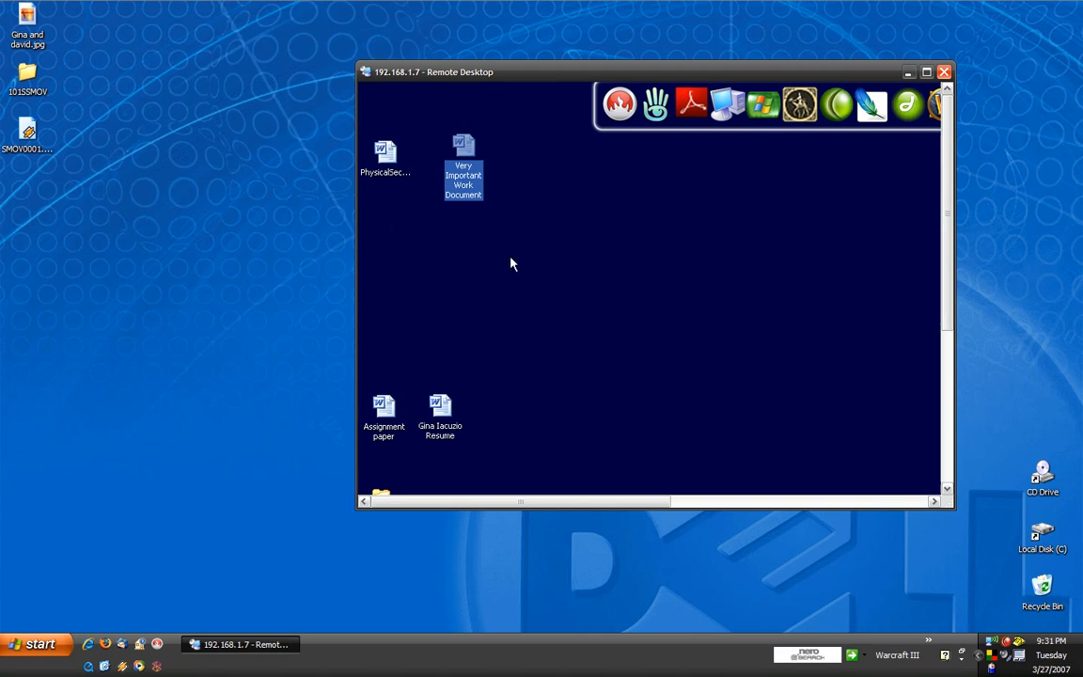
mouse_move(514, 243)
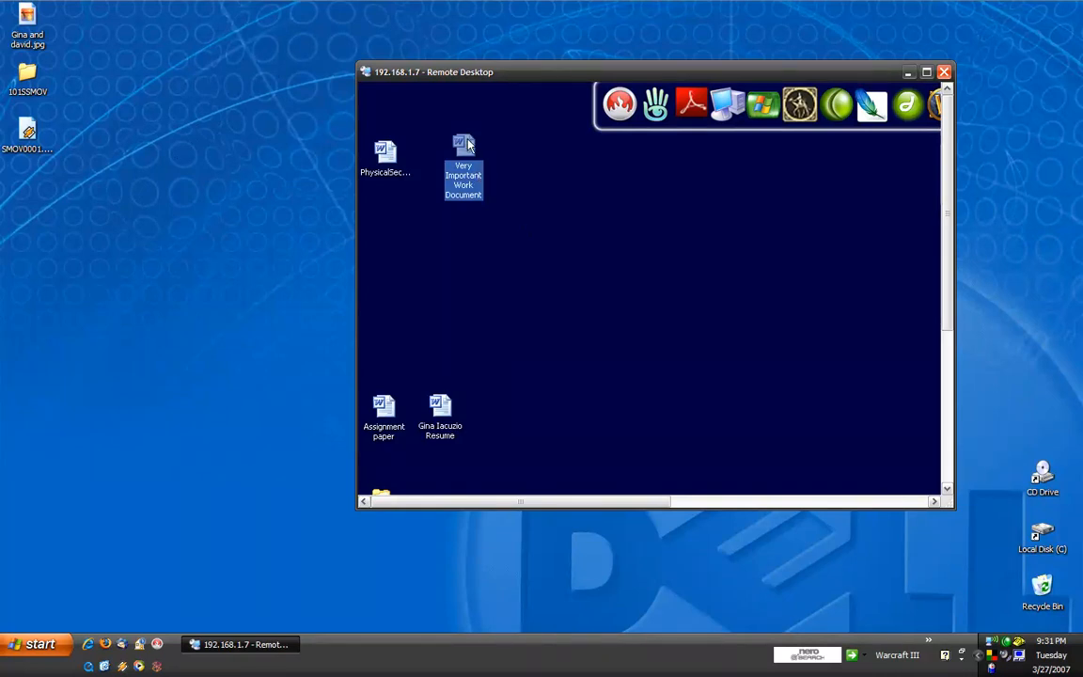
mouse_move(478, 197)
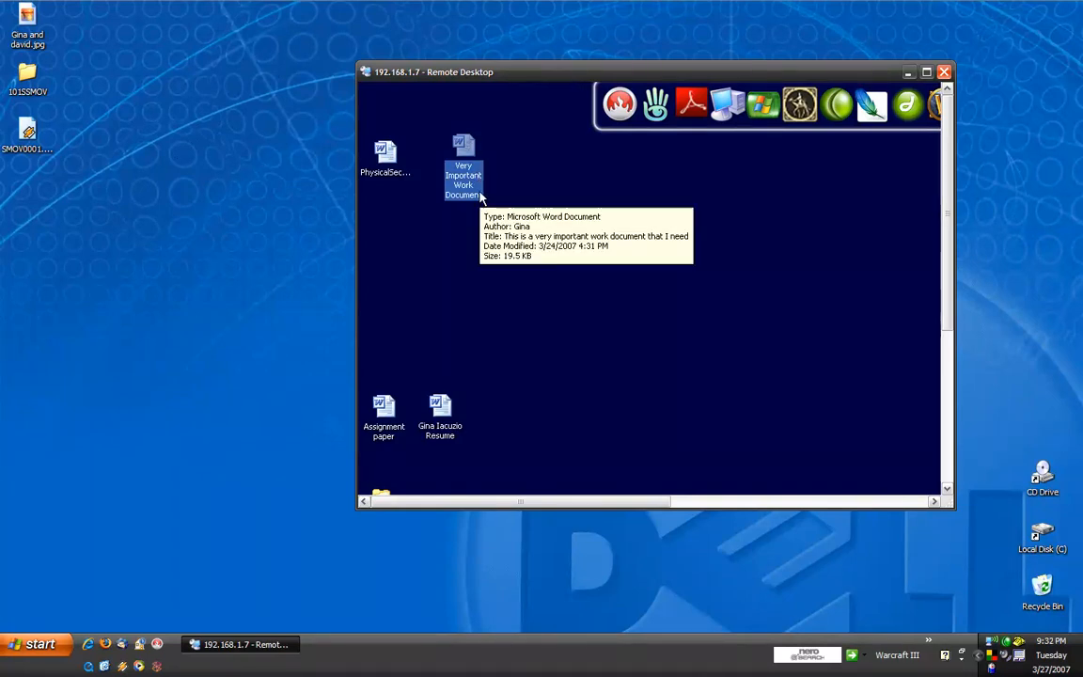
mouse_move(475, 187)
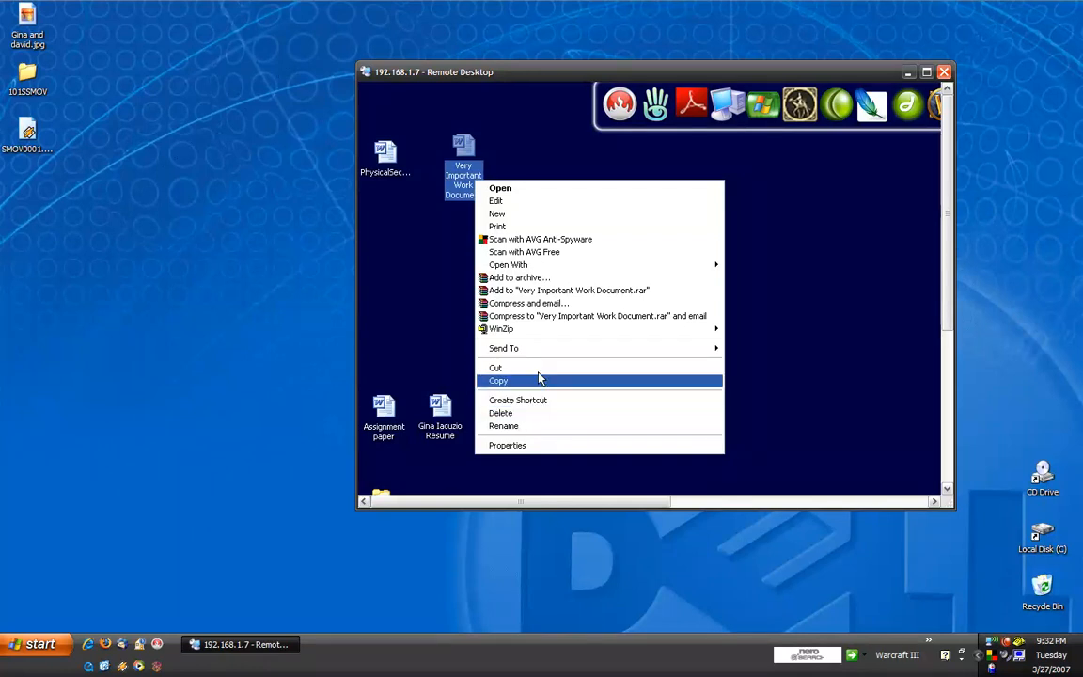
mouse_move(537, 381)
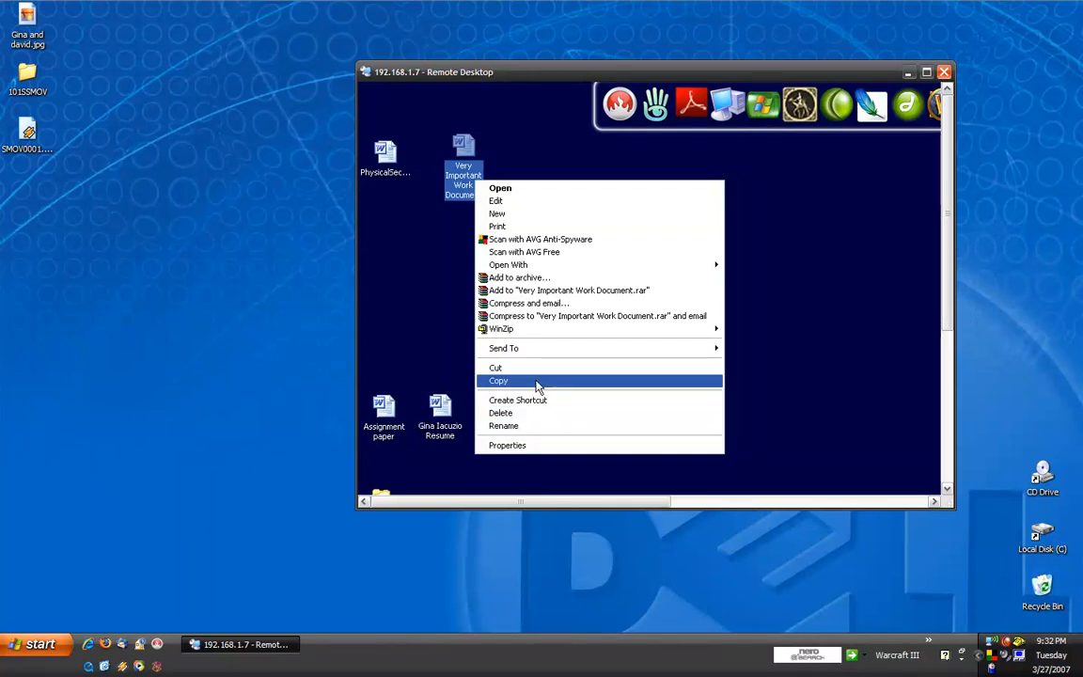
- Copy Very Important Work Document from the remote desktop and paste it locally
click(499, 381)
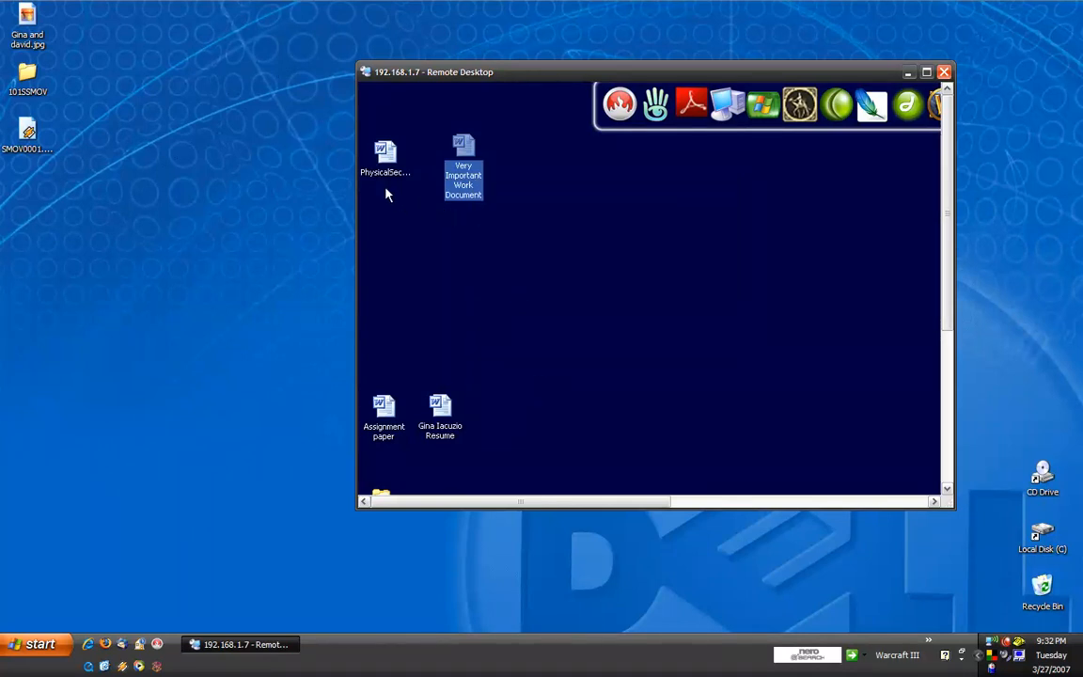
mouse_move(170, 202)
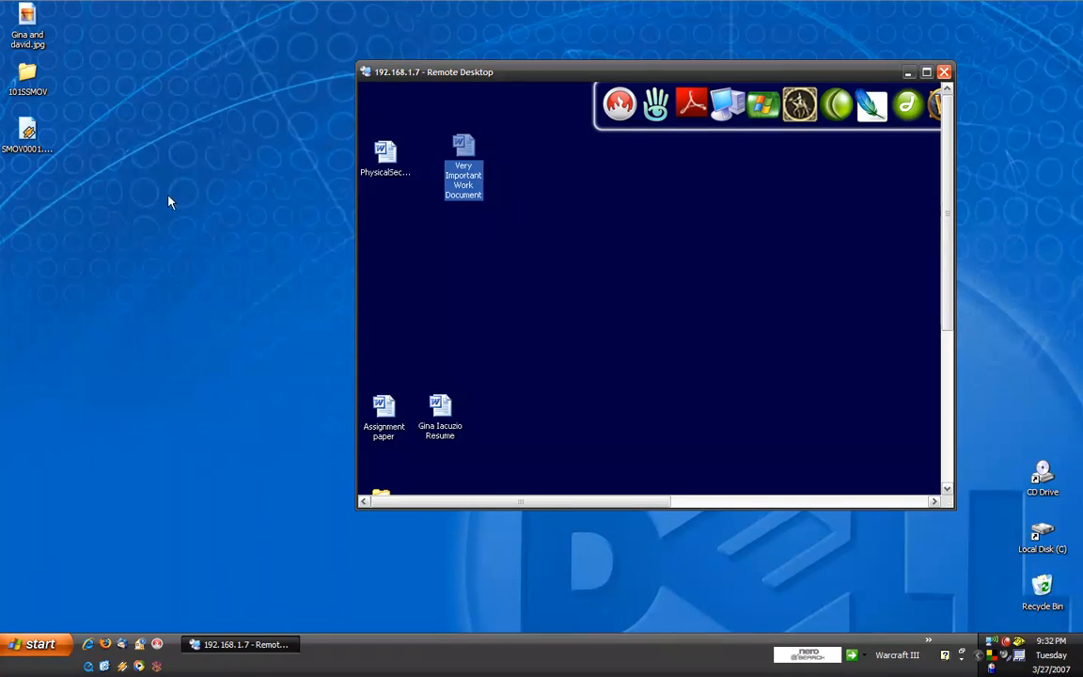
right_click(169, 201)
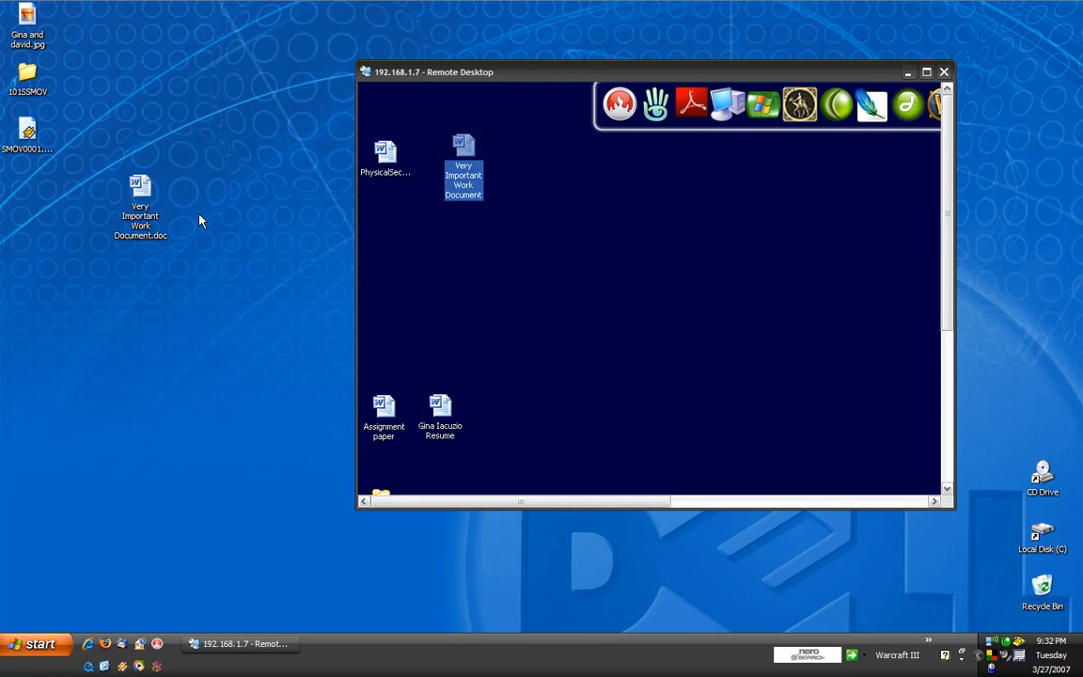
mouse_move(709, 177)
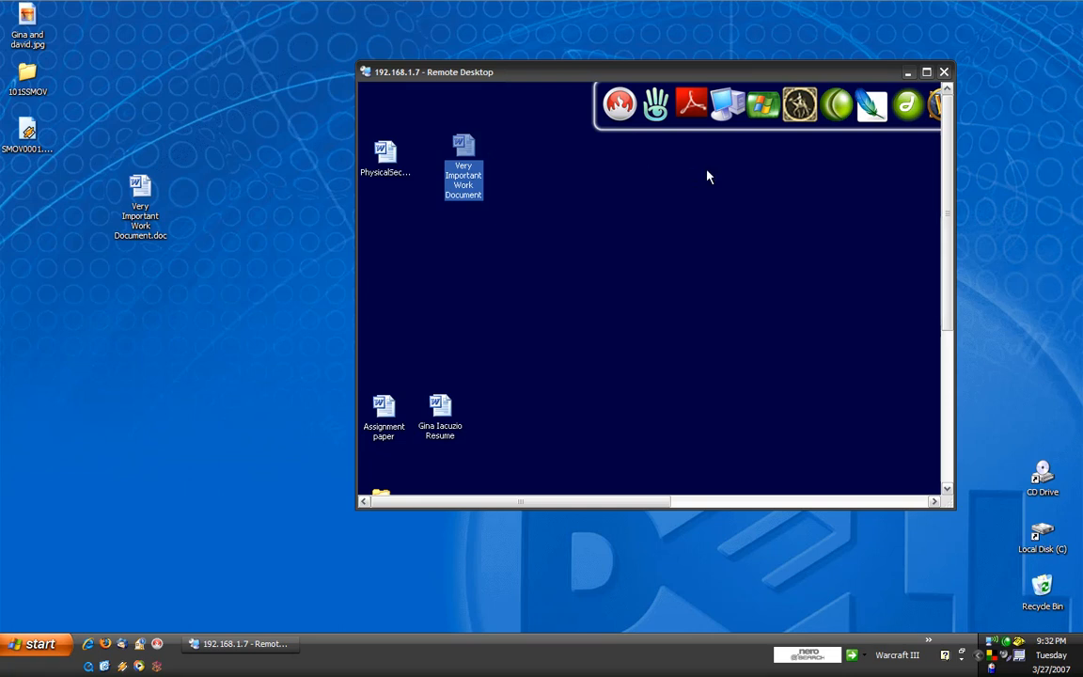
mouse_move(908, 84)
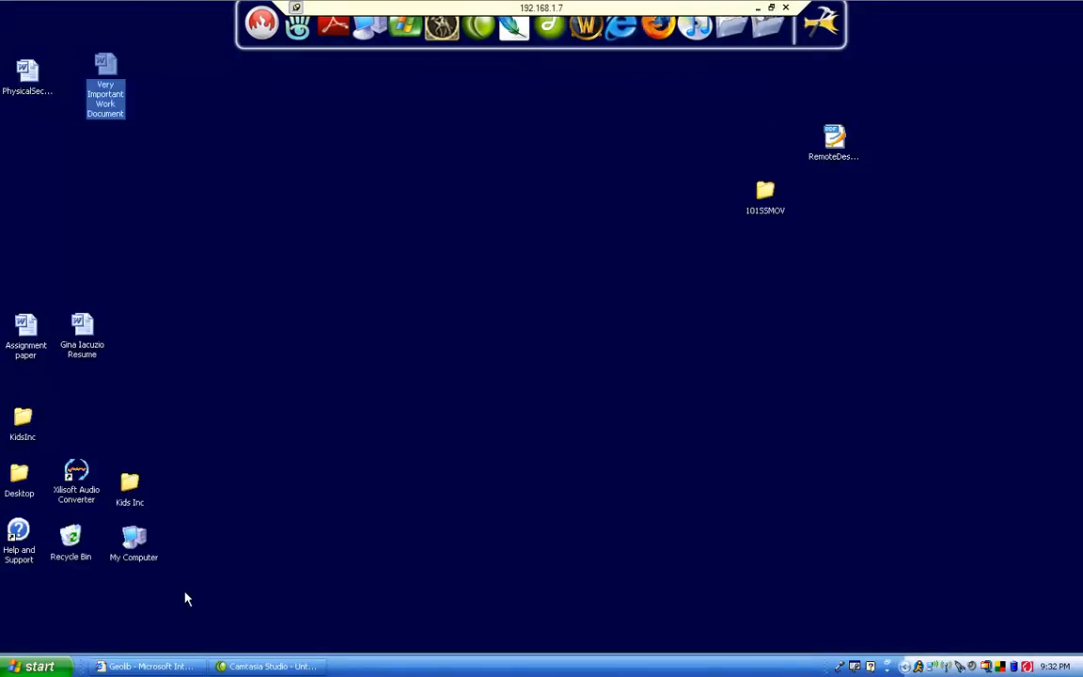
- Log off the remote session from the remote desktop's Start menu
click(40, 664)
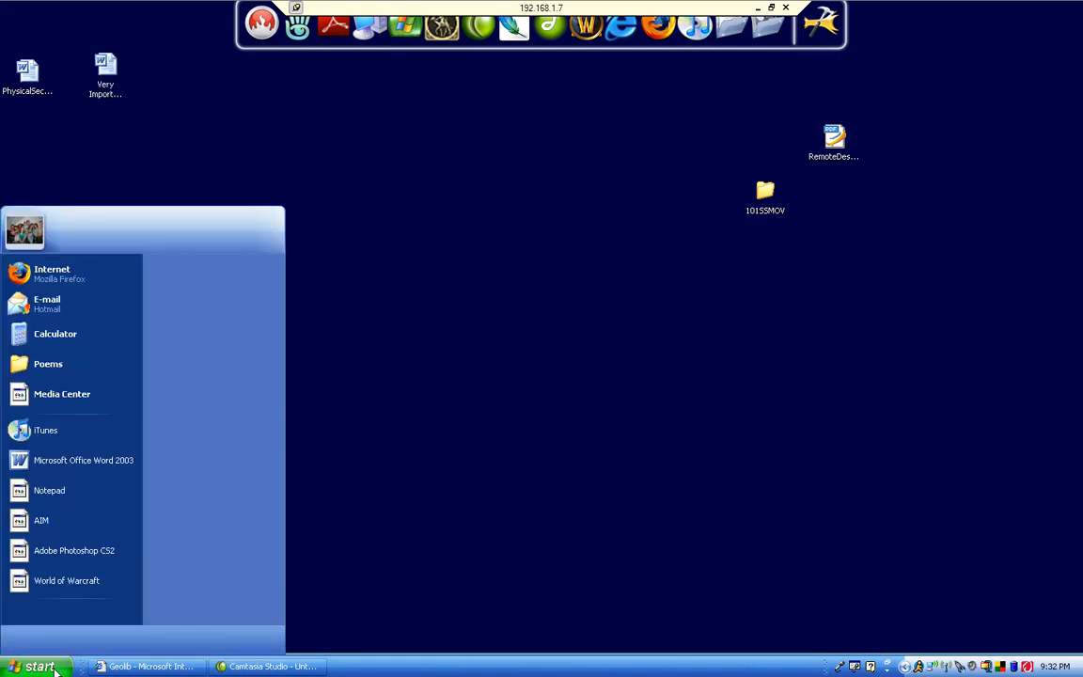
click(45, 667)
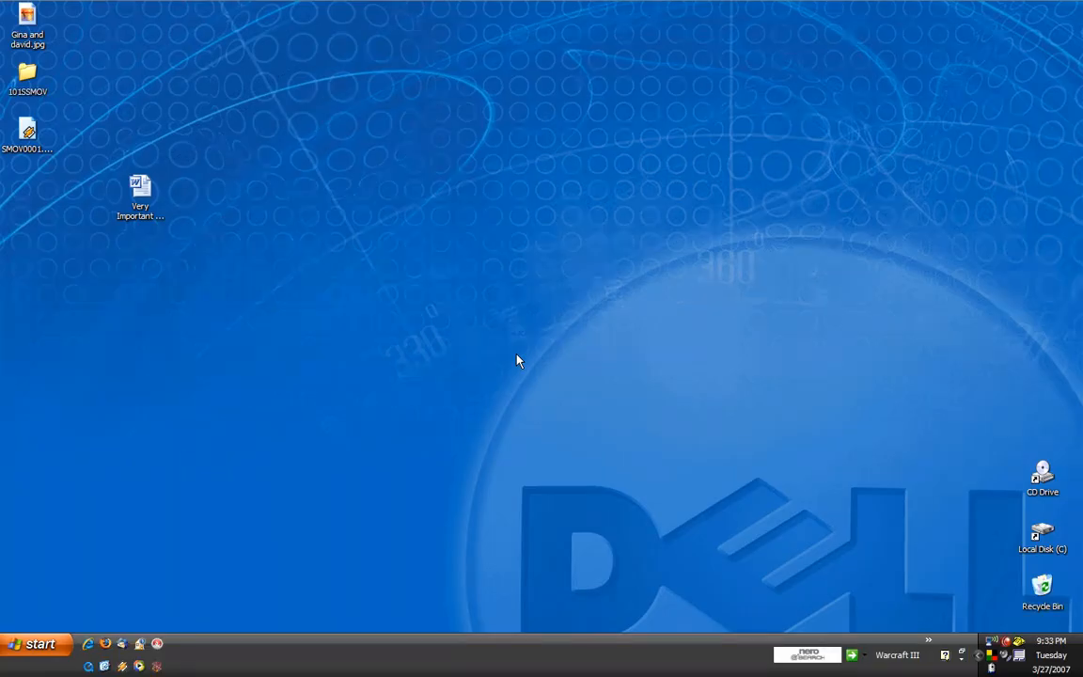
mouse_move(198, 177)
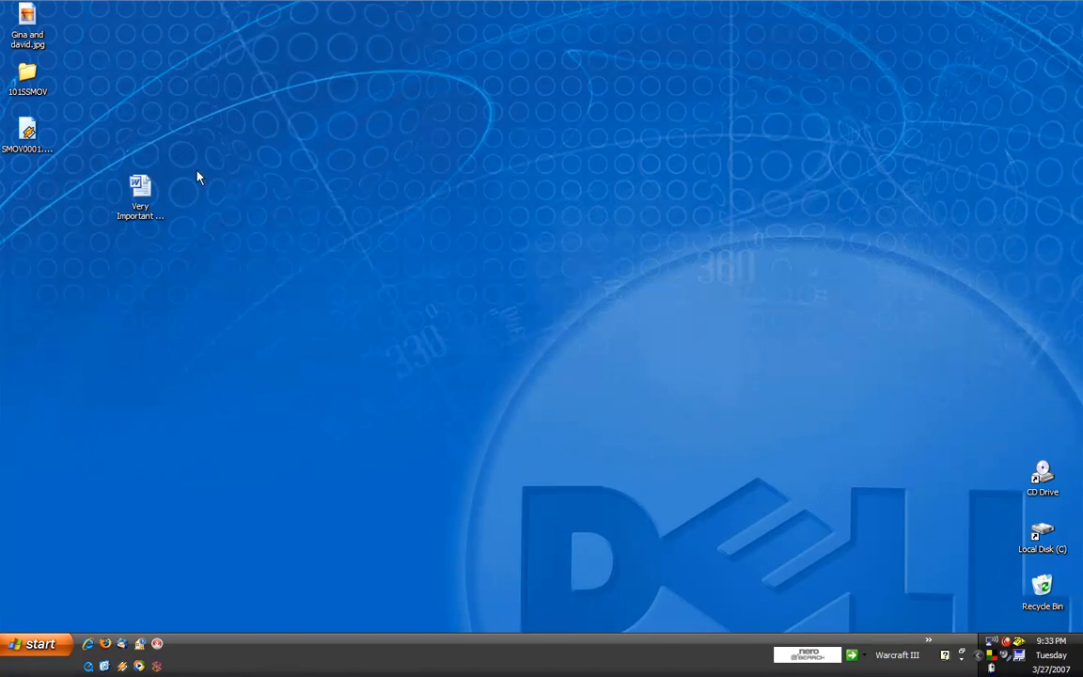